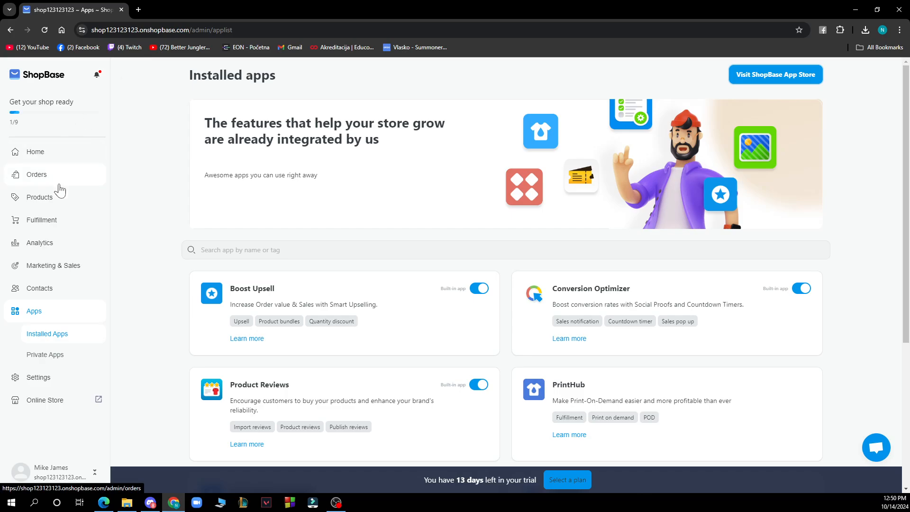
{"action": "mouse_move", "coordinate": [84, 238]}
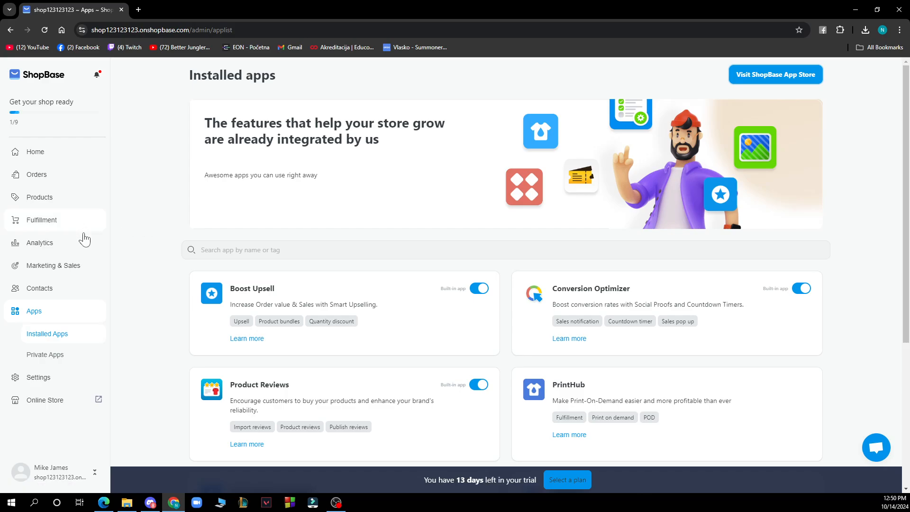
{"action": "mouse_move", "coordinate": [114, 299]}
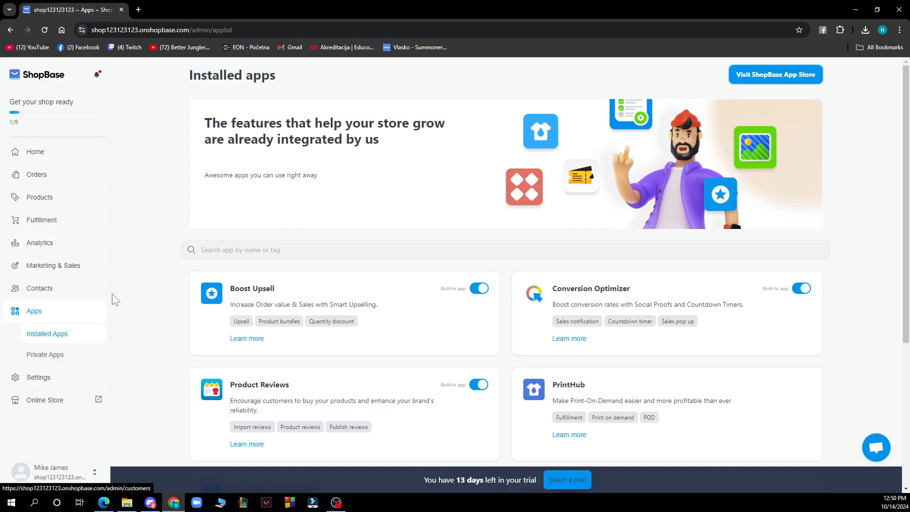
{"action": "mouse_move", "coordinate": [44, 355]}
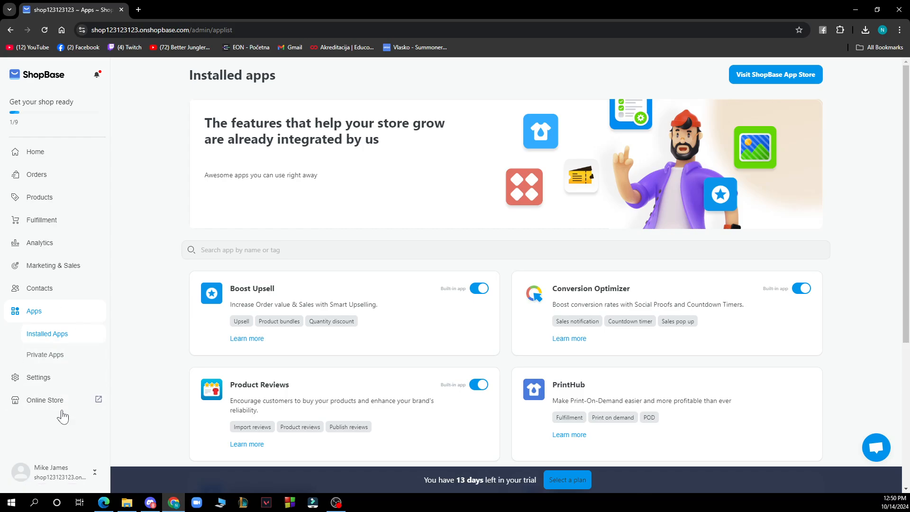
Step: Go from the installed apps list to the ShopBase Home welcome dashboard with setup steps
{"action": "left_click", "coordinate": [34, 152]}
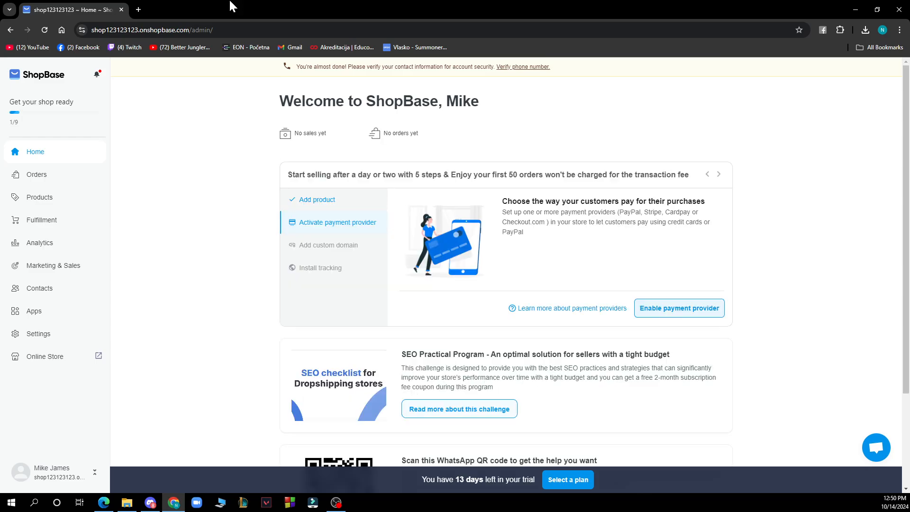